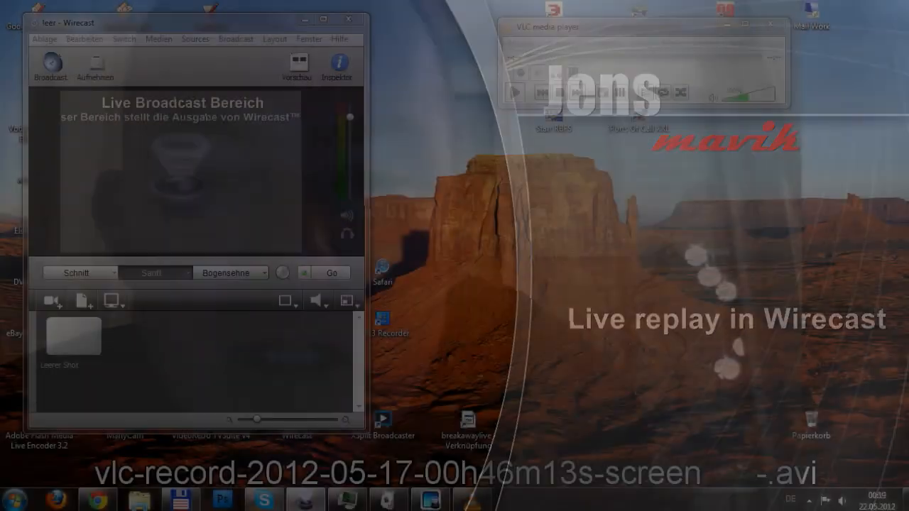
Add the CyberLink Webcam Splitter camera as a new shot in the shot list.
left_click(50, 300)
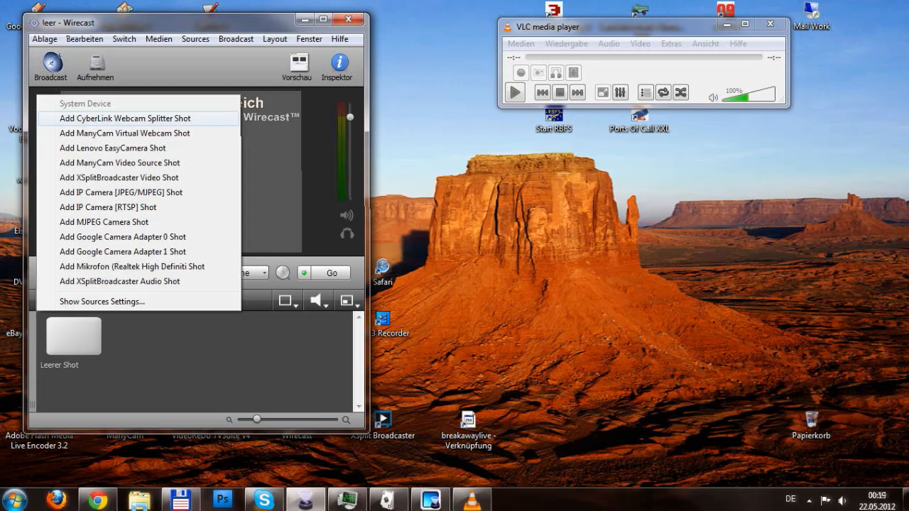
left_click(122, 117)
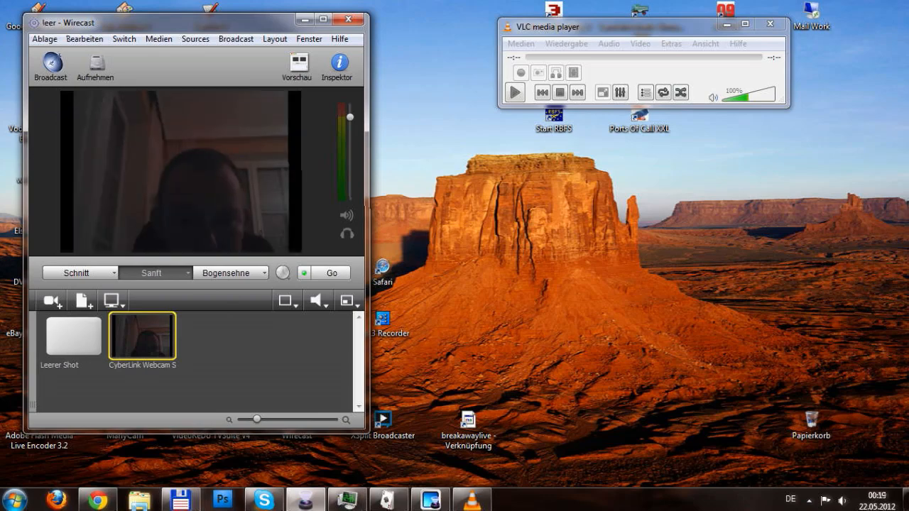
Play the CyberLink Webcam Splitter as a capture device in VLC and start recording the stream.
left_click(520, 43)
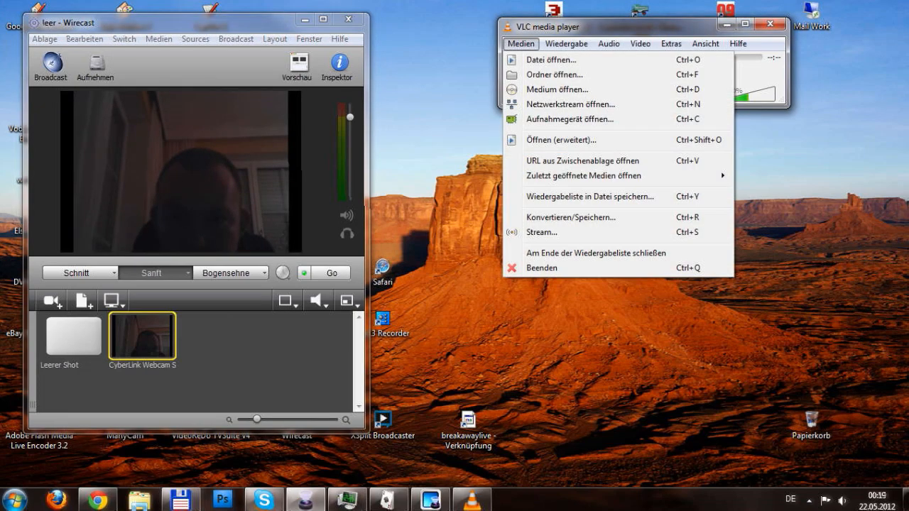
left_click(571, 120)
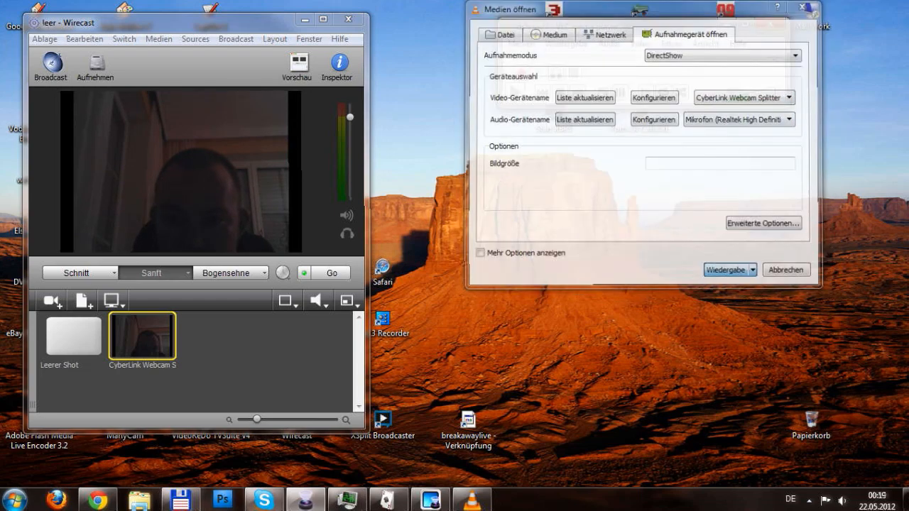
left_click(725, 270)
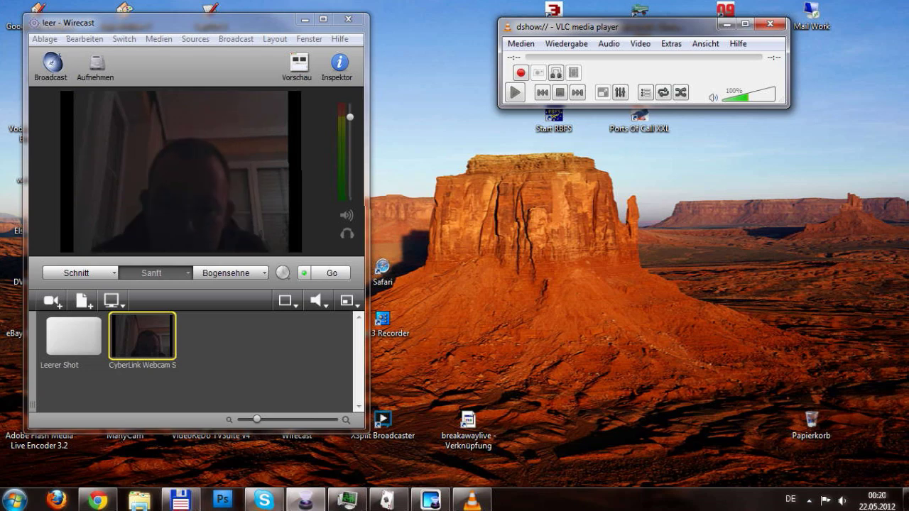
left_click(514, 92)
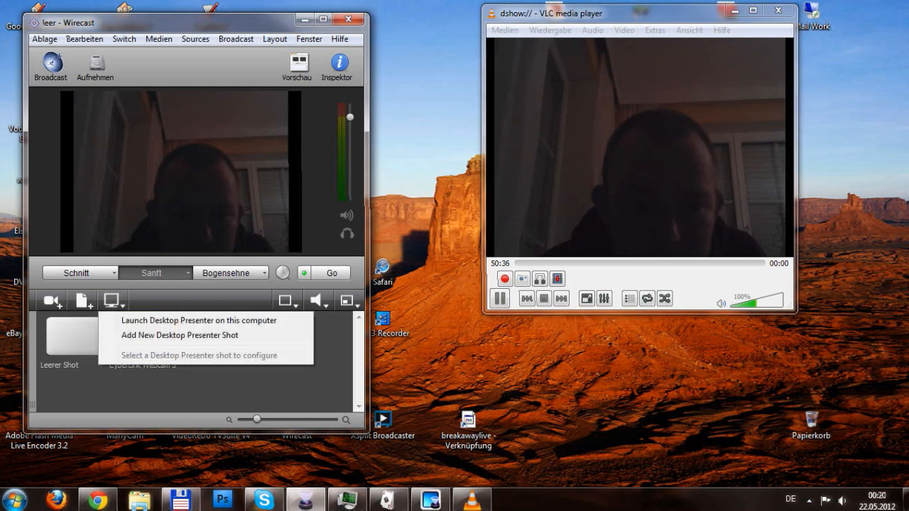
Add a Desktop Presenter shot, try region selection, then set its capture area to Full Screen.
left_click(179, 335)
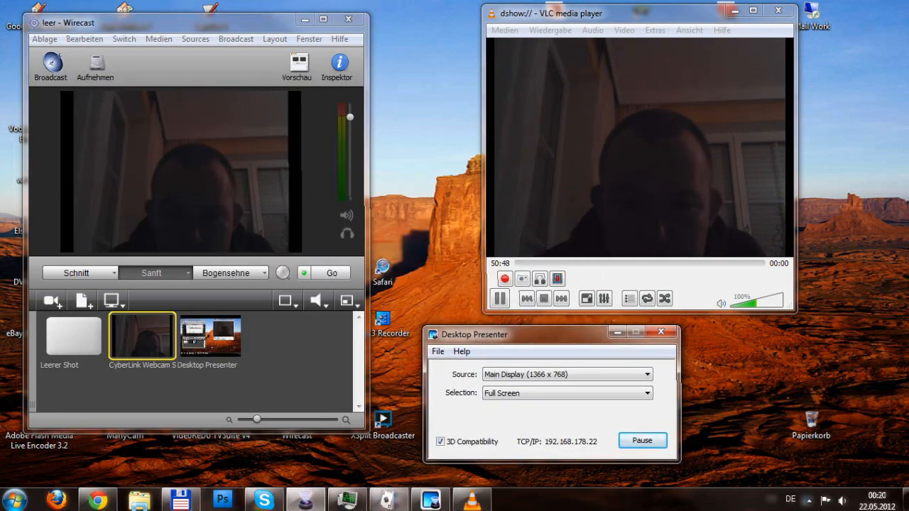
left_click(645, 392)
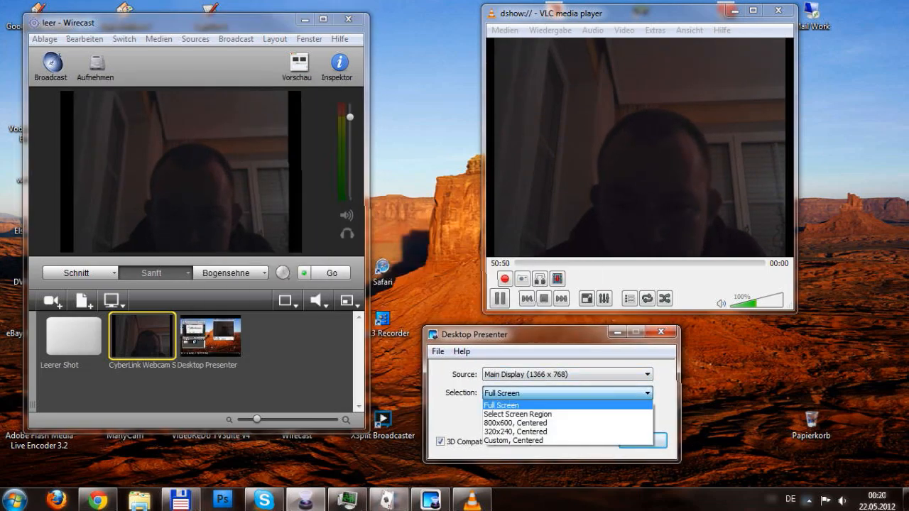
left_click(517, 415)
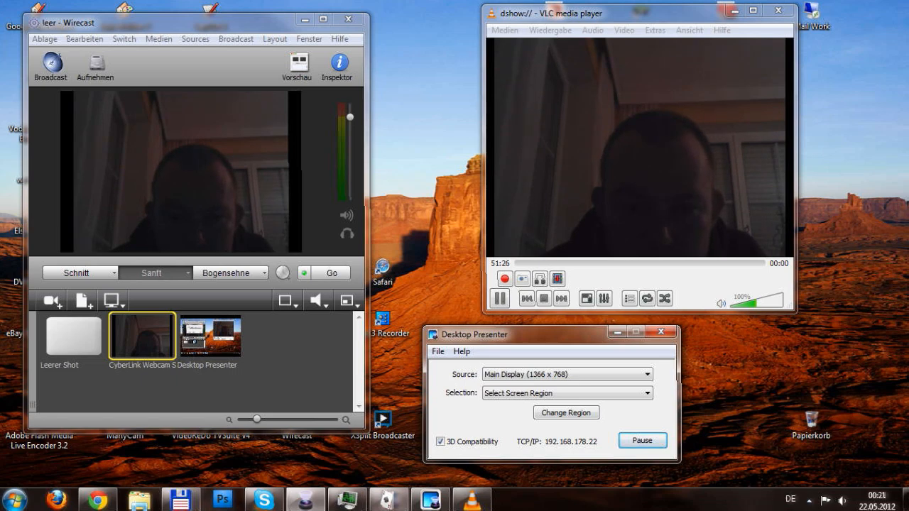
left_click(641, 392)
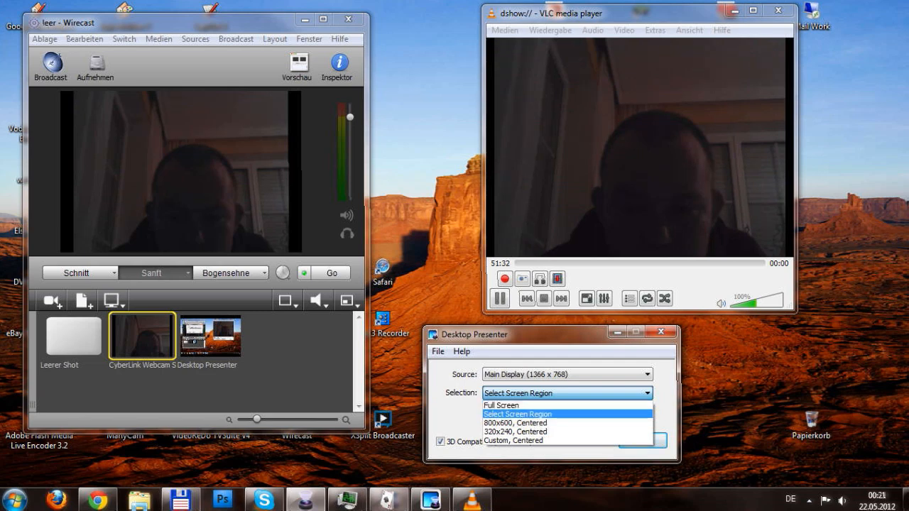
left_click(517, 413)
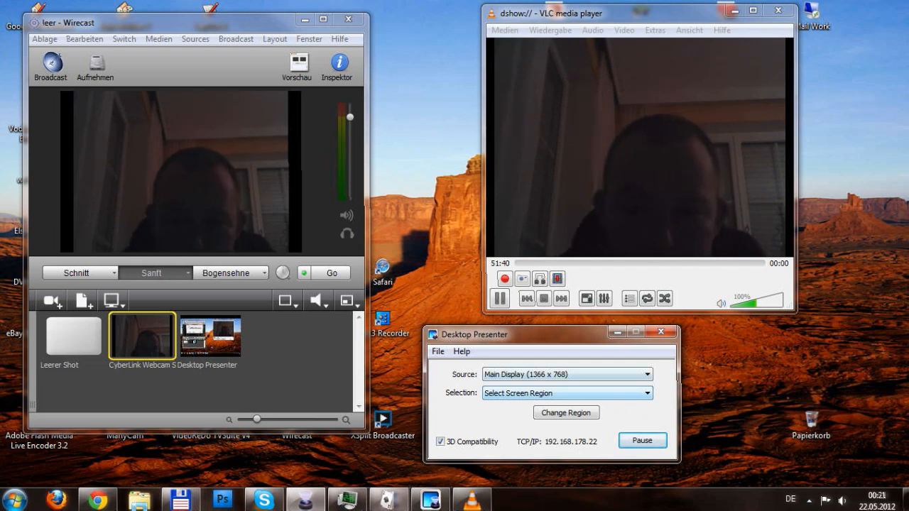
left_click(567, 392)
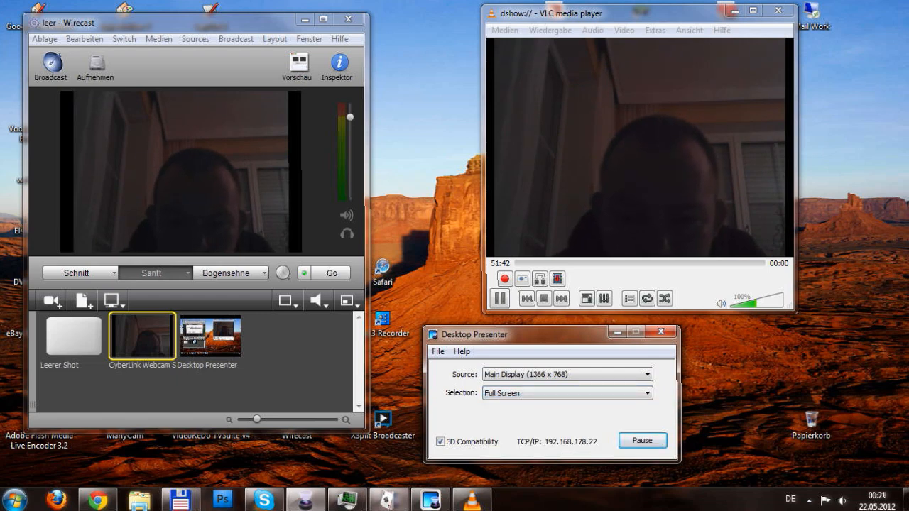
Bring the new Desktop Presenter shot into the shot editor.
left_click(210, 335)
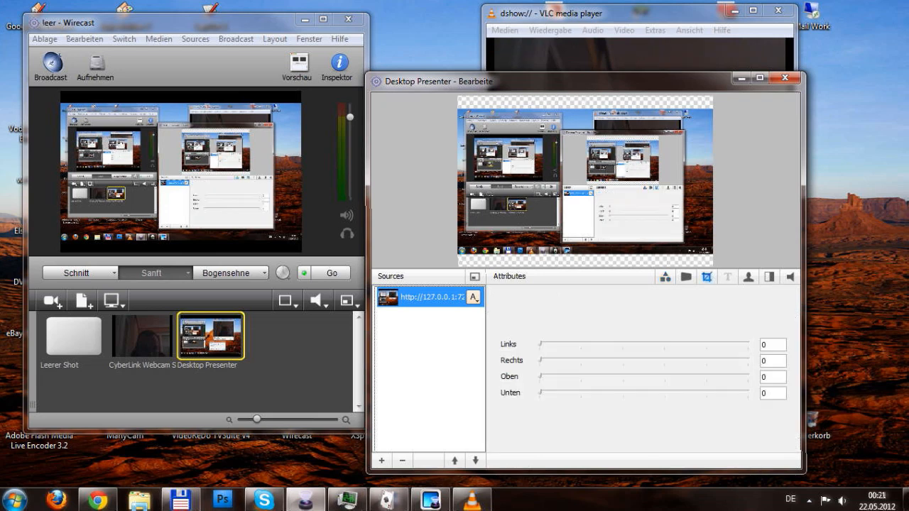
Crop the desktop shot with the Links, Rechts, Oben and Unten sliders down to the VLC video area.
left_click_drag(539, 345, 561, 345)
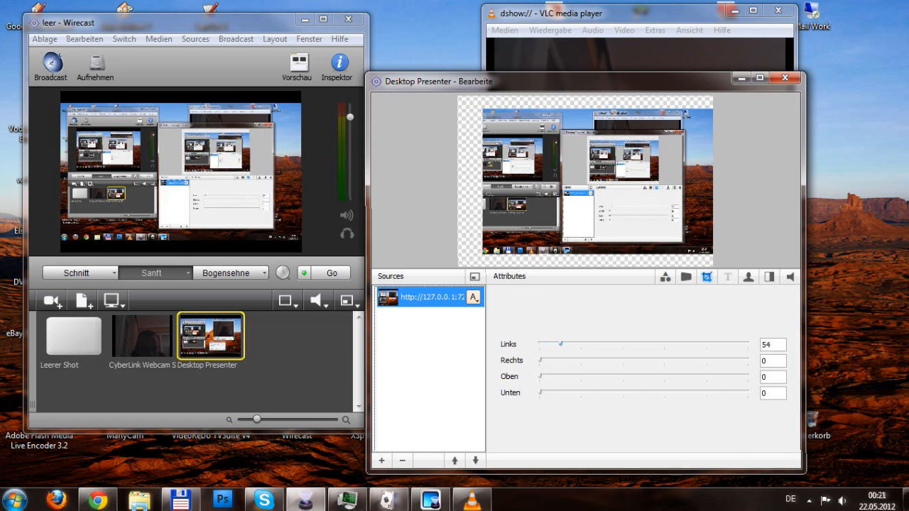
left_click_drag(561, 345, 642, 345)
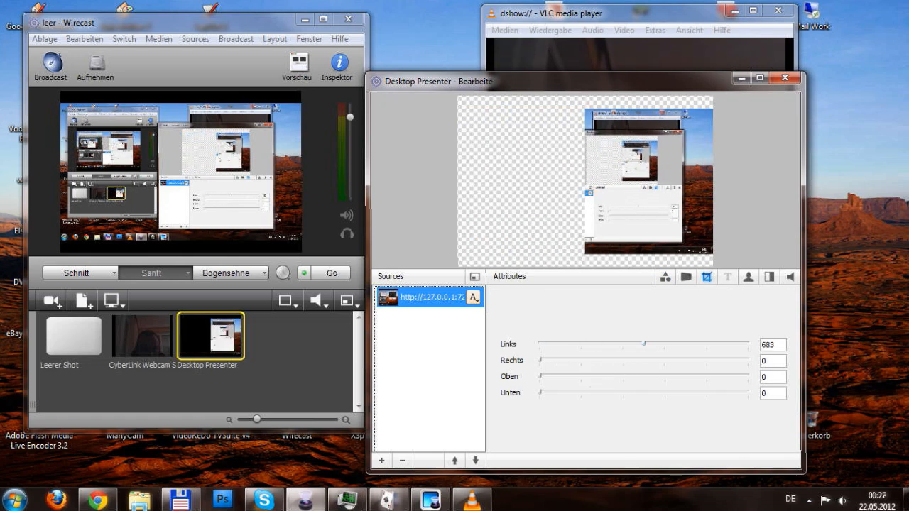
left_click_drag(541, 361, 562, 361)
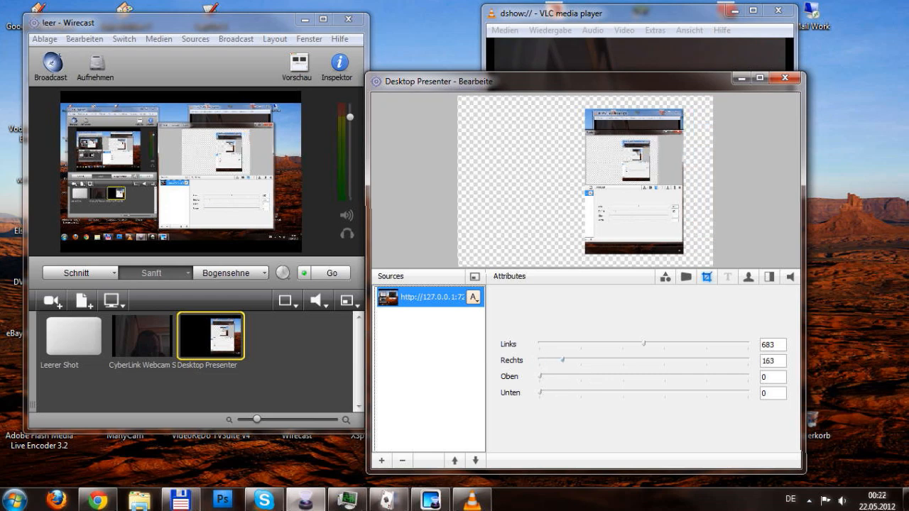
left_click_drag(566, 360, 561, 361)
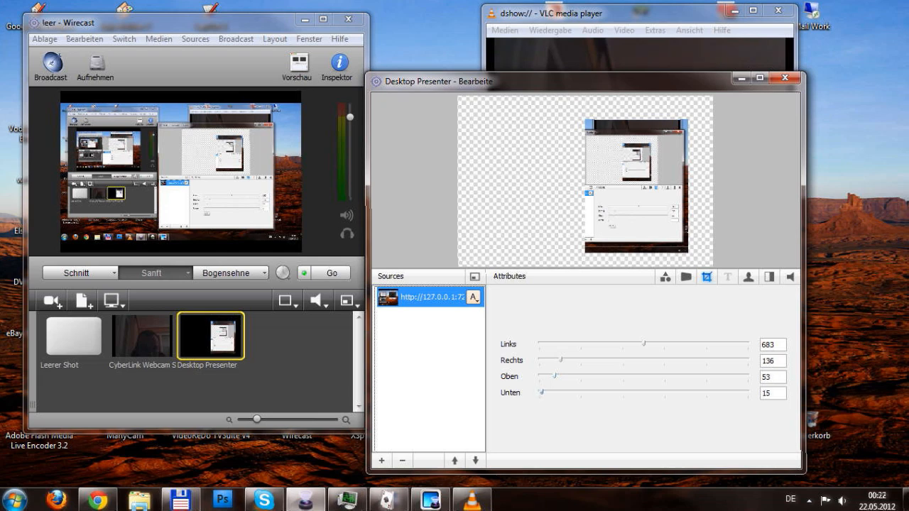
left_click_drag(541, 392, 630, 392)
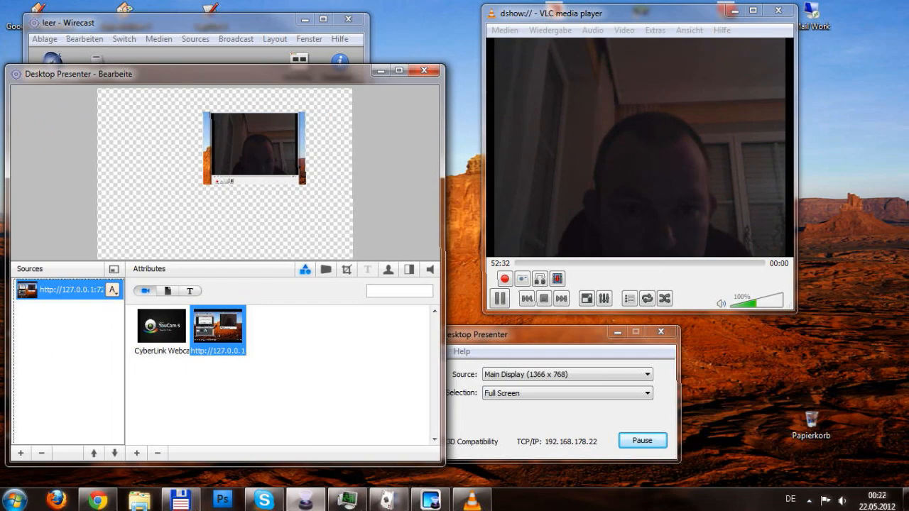
Scale the cropped VLC video up to fill the shot frame and leave the editor.
left_click_drag(253, 146, 226, 157)
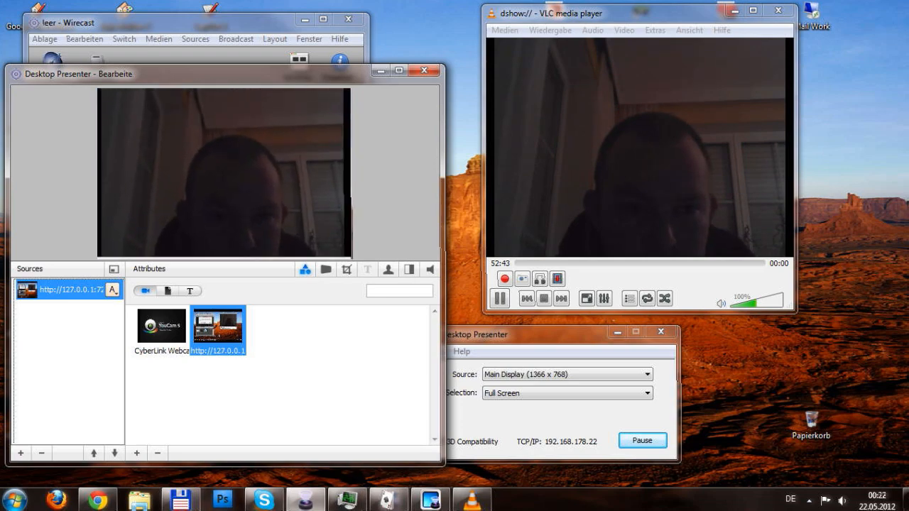
left_click(423, 71)
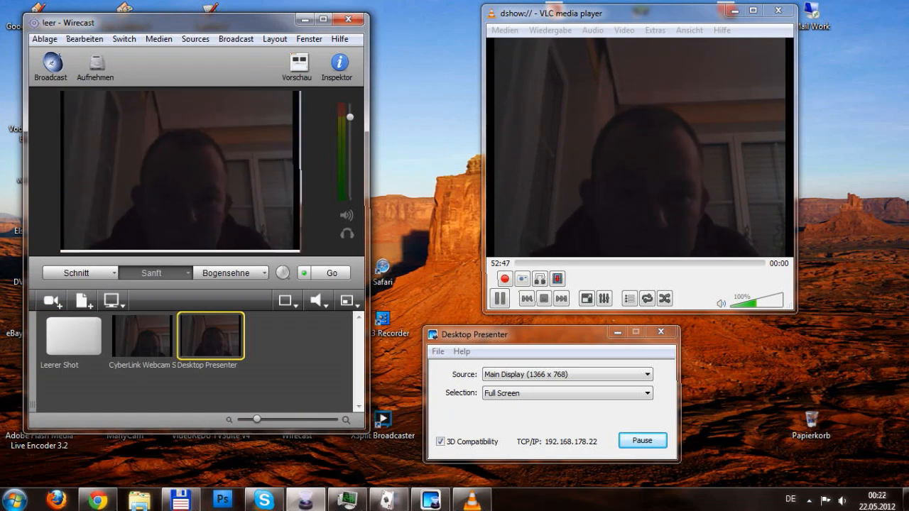
Switch the live output back to the CyberLink webcam shot.
left_click(142, 335)
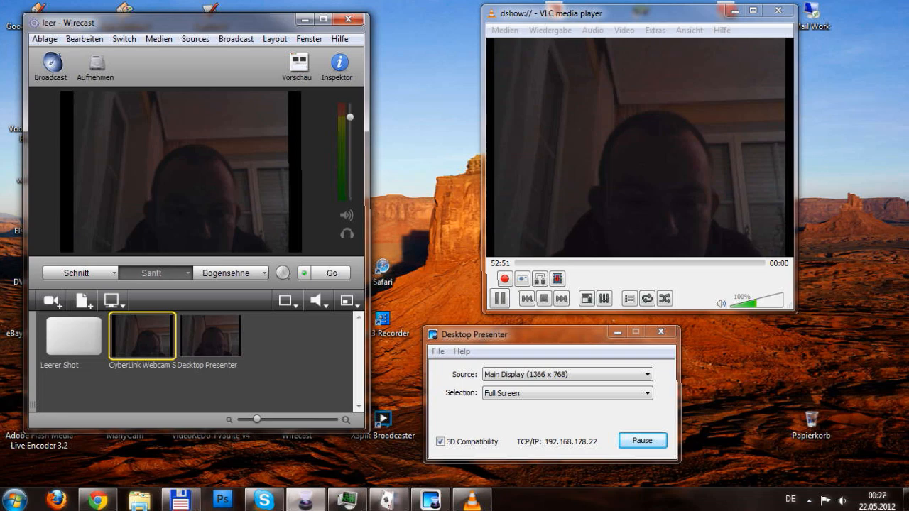
left_click(210, 335)
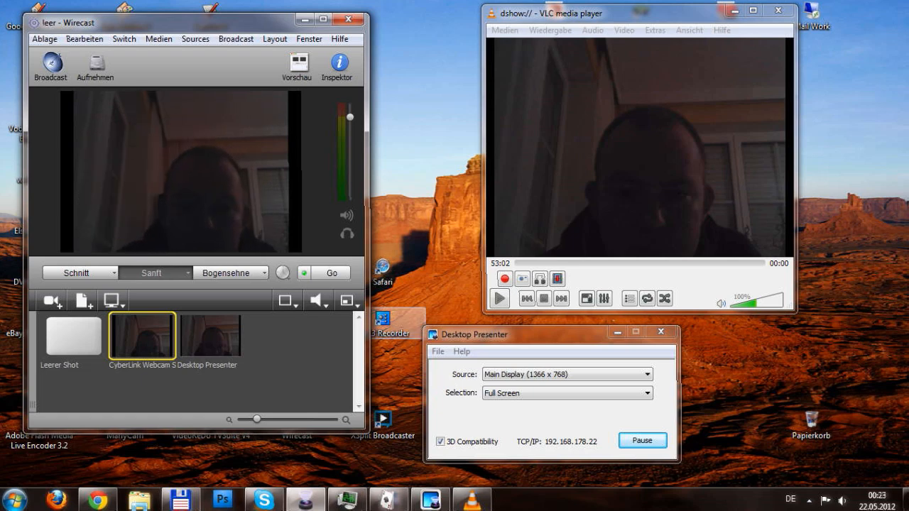
left_click(500, 299)
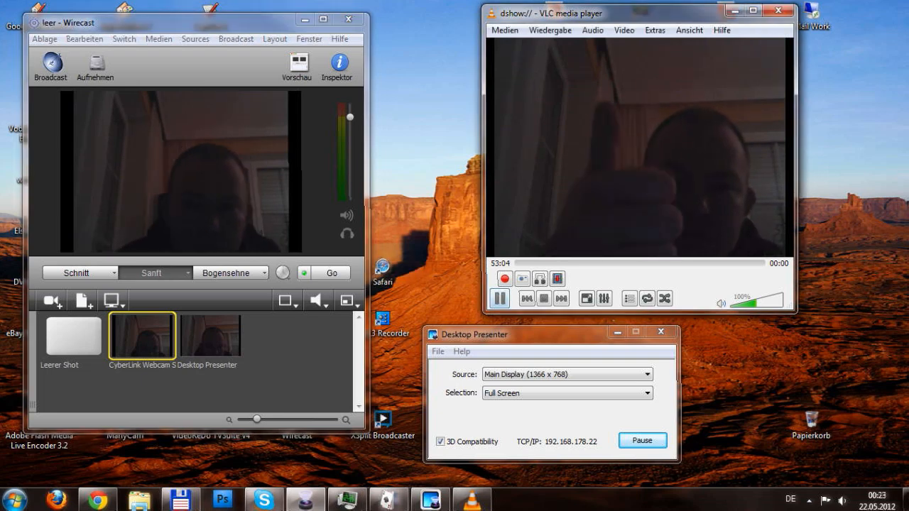
left_click(210, 335)
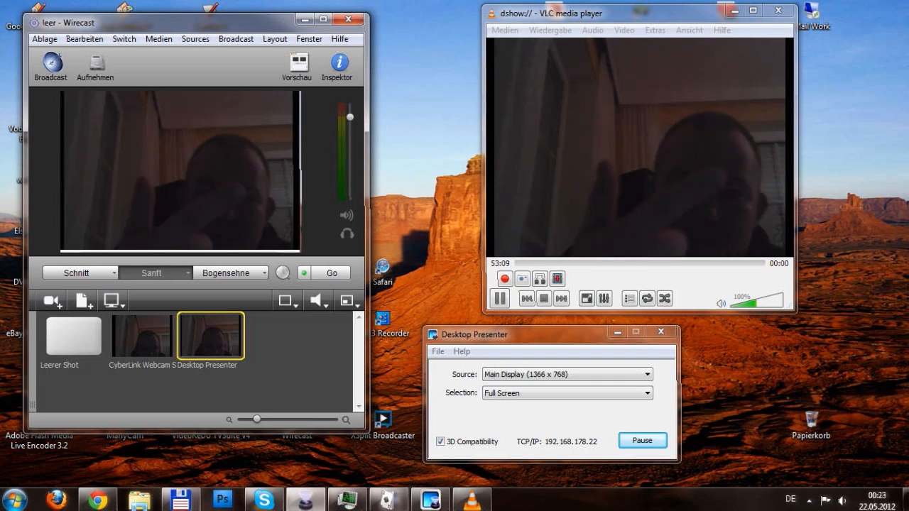
left_click(142, 336)
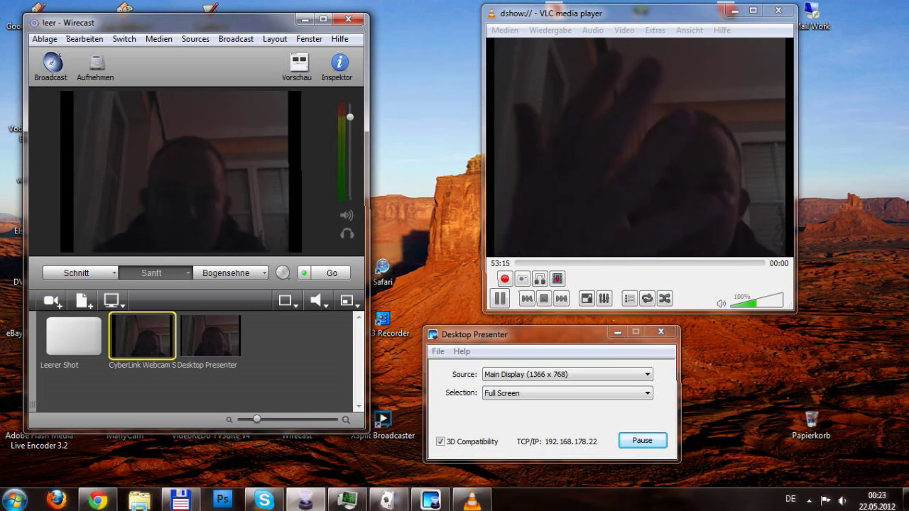
left_click(210, 335)
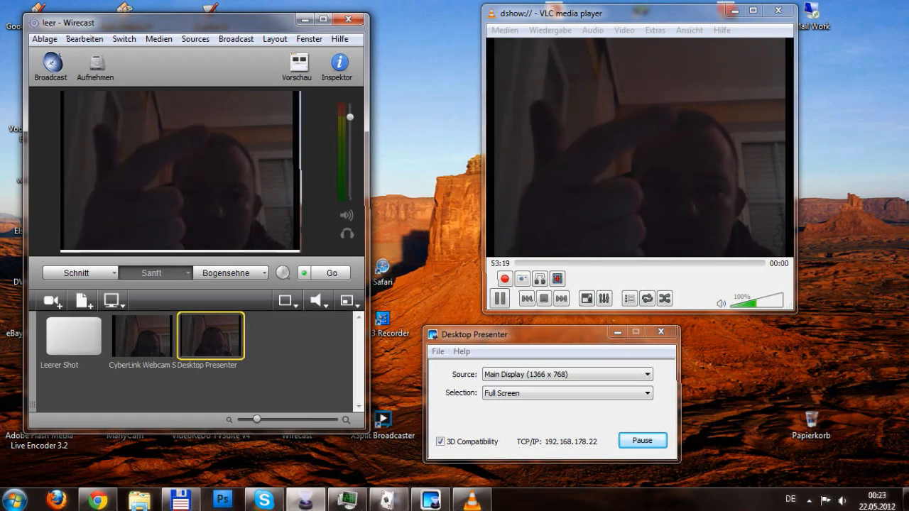
left_click(142, 335)
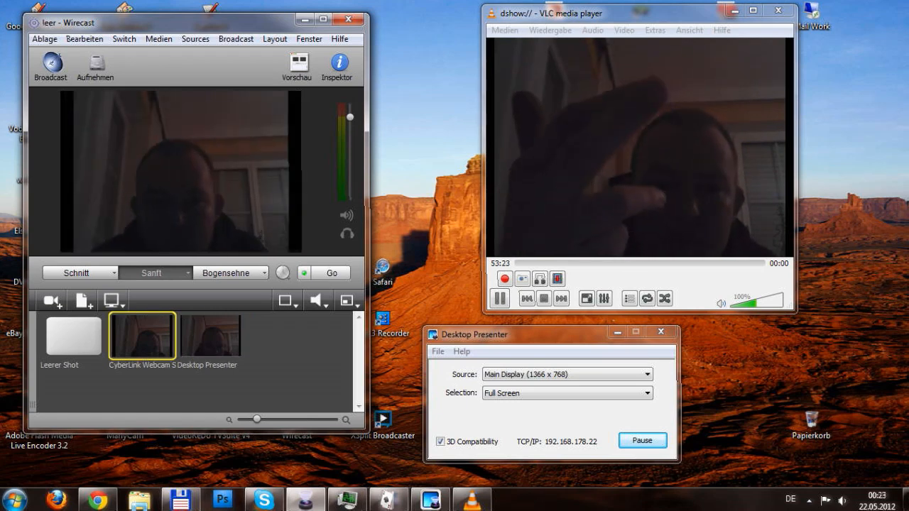
left_click(210, 336)
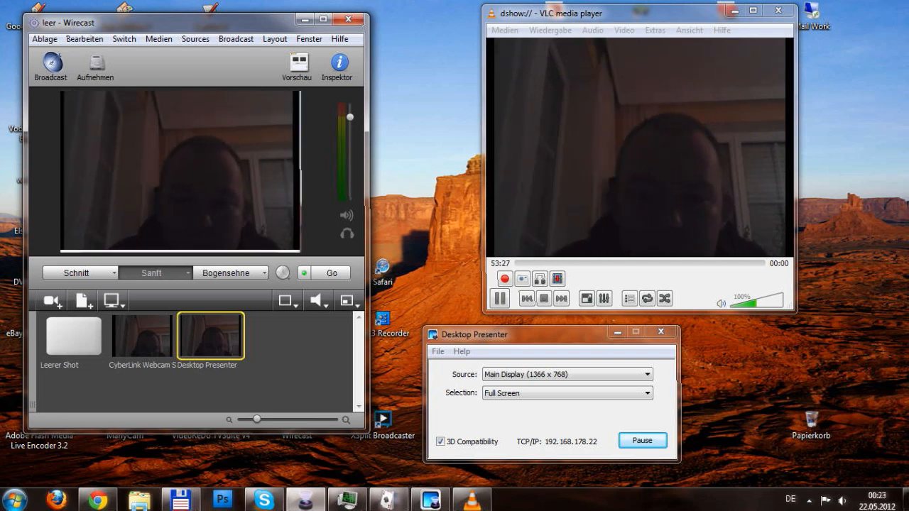
left_click(142, 335)
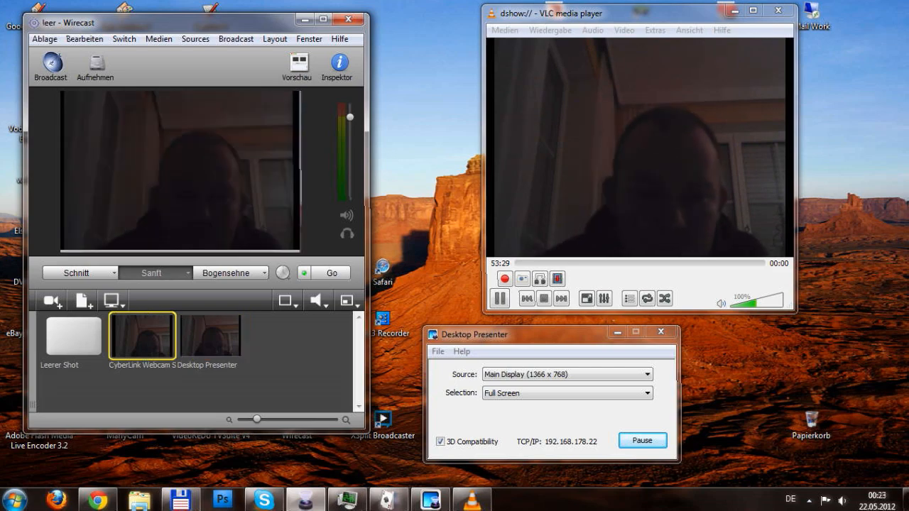